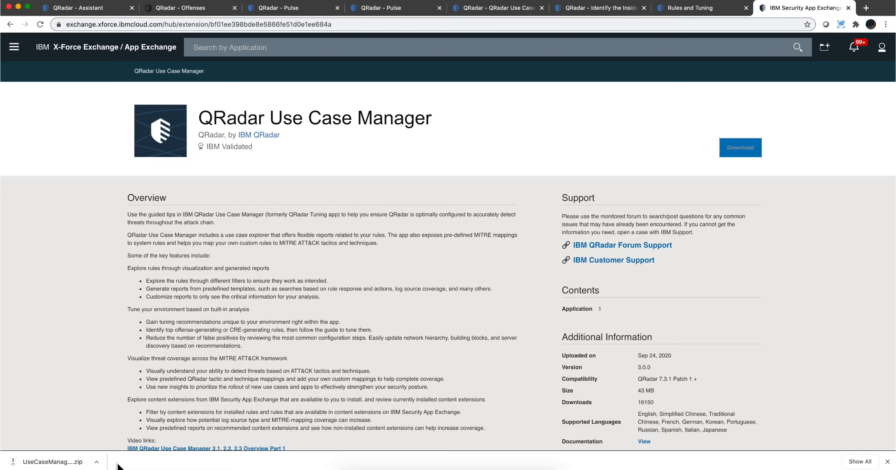
{"action": "mouse_move", "coordinate": [654, 370]}
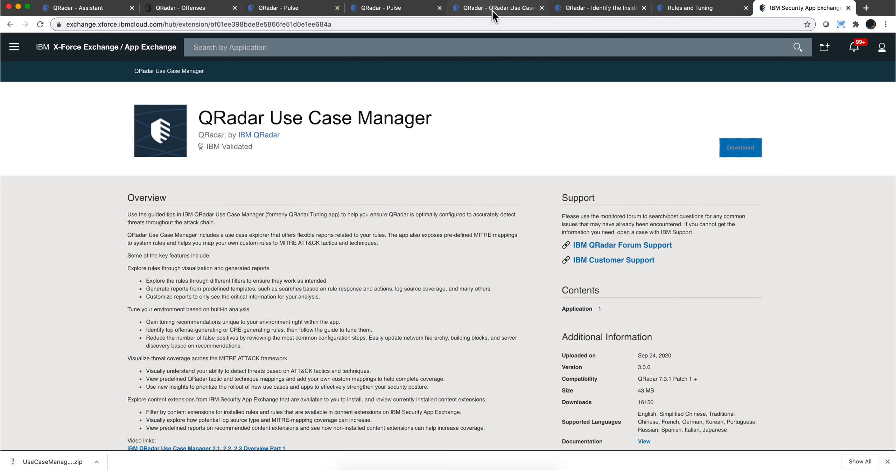
From the Admin console, bring up the QRadar Use Case Manager configuration settings with its service token and sync options.
{"action": "left_click", "coordinate": [492, 7]}
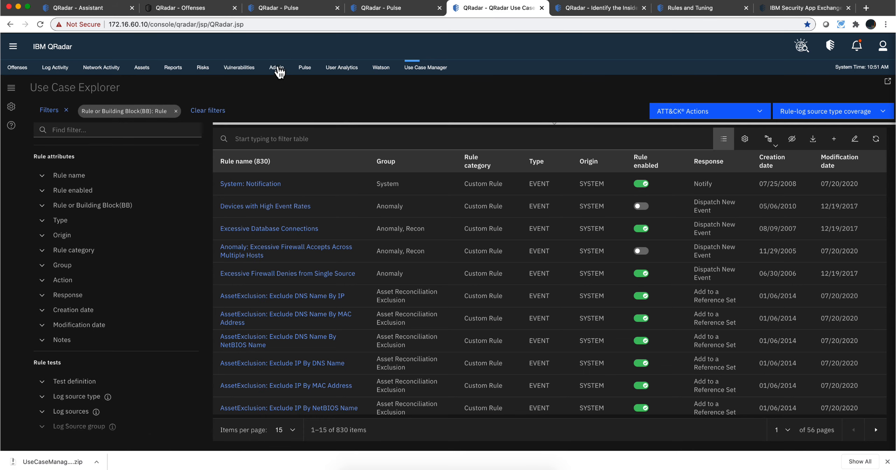
{"action": "left_click", "coordinate": [276, 68]}
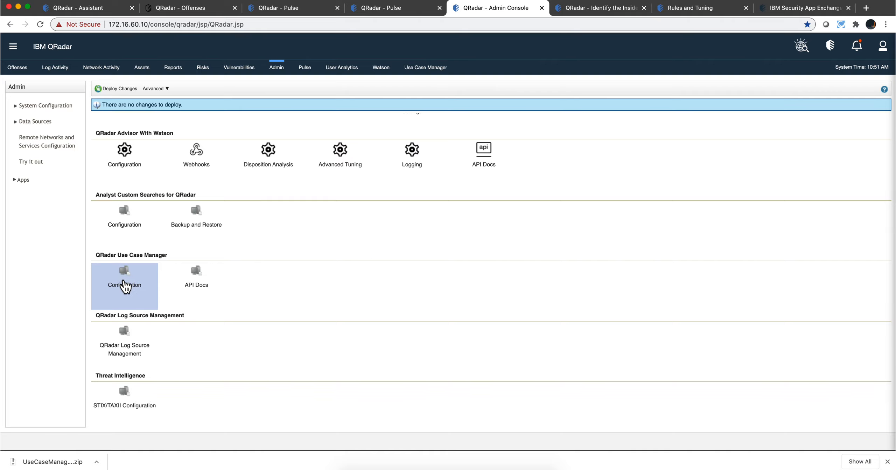
{"action": "left_click", "coordinate": [124, 285]}
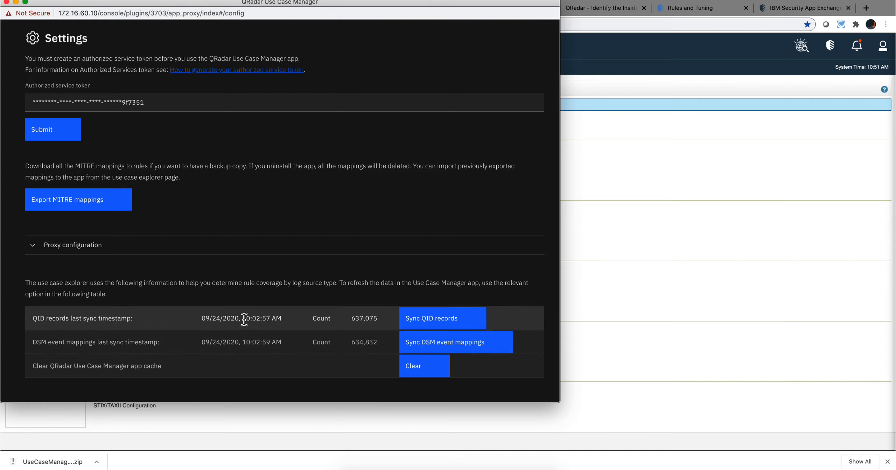
{"action": "mouse_move", "coordinate": [247, 365]}
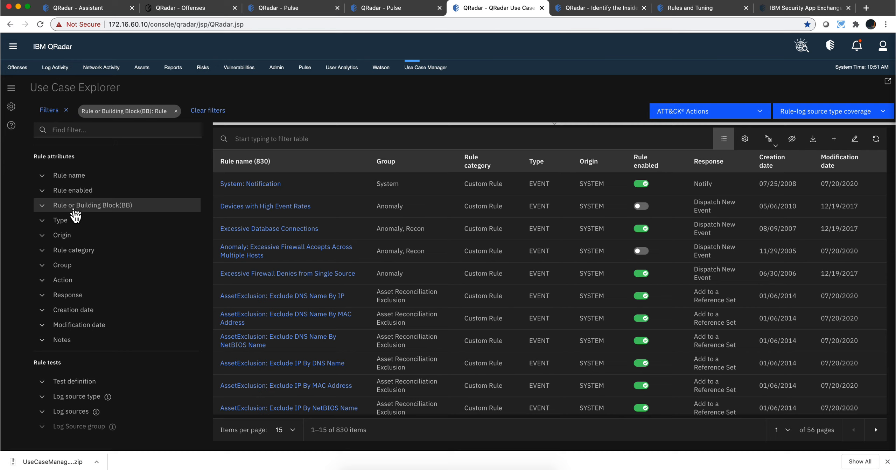
Filter the explorer to rules whose name matches 'phishing', leaving 12 rules.
{"action": "scroll", "scroll_direction": "down", "scroll_amount": 3}
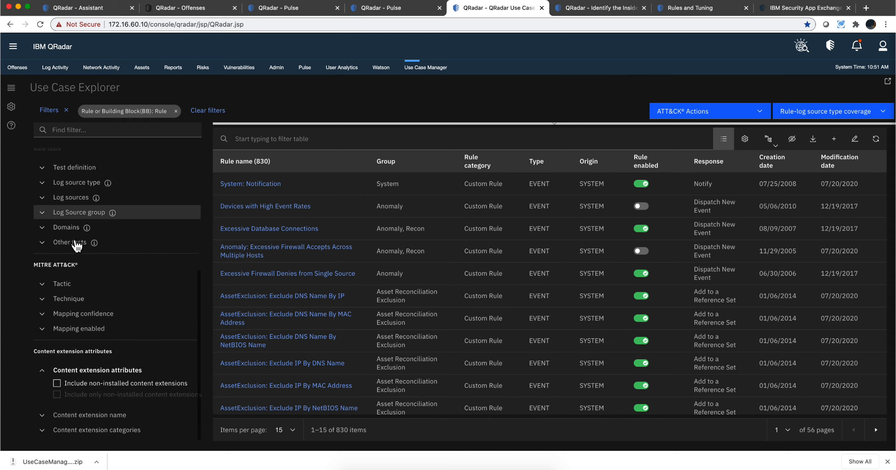
{"action": "mouse_move", "coordinate": [95, 361]}
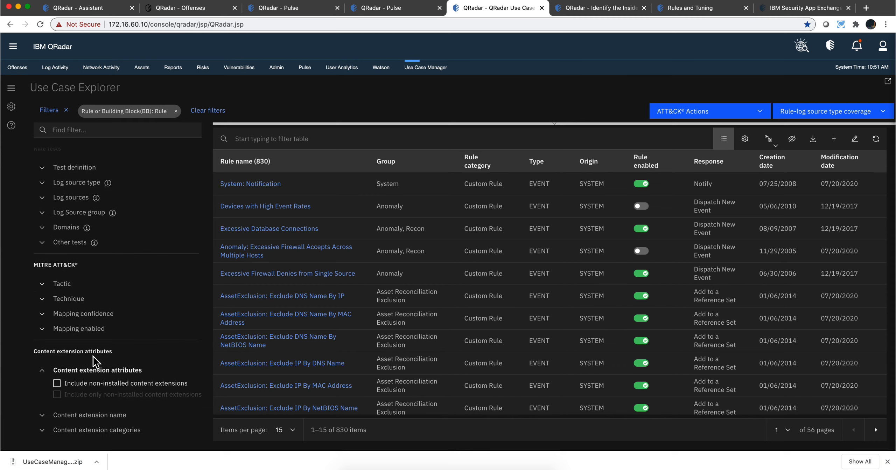
{"action": "mouse_move", "coordinate": [199, 362]}
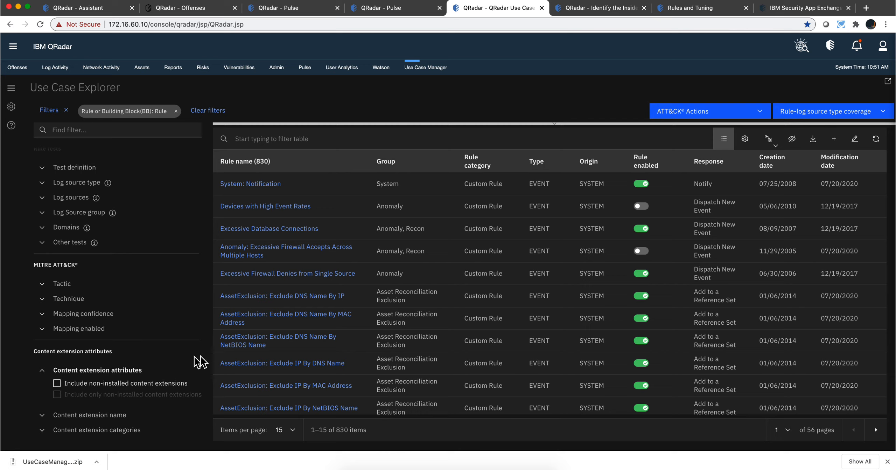
{"action": "mouse_move", "coordinate": [218, 371]}
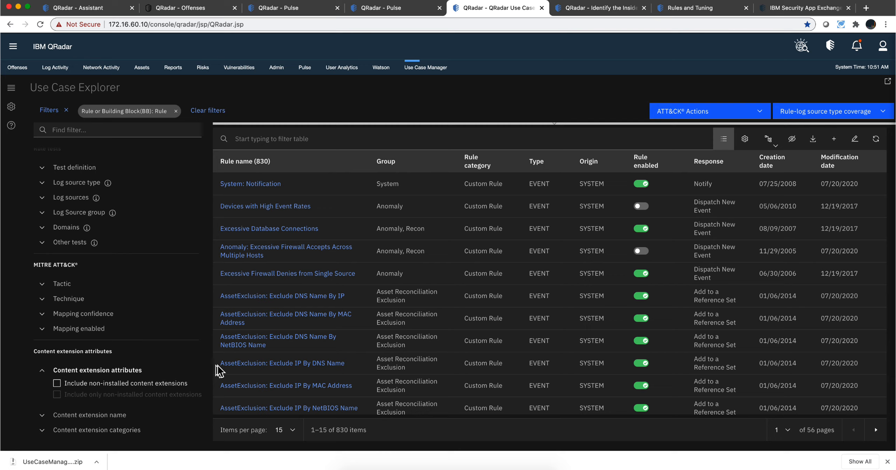
{"action": "mouse_move", "coordinate": [250, 301]}
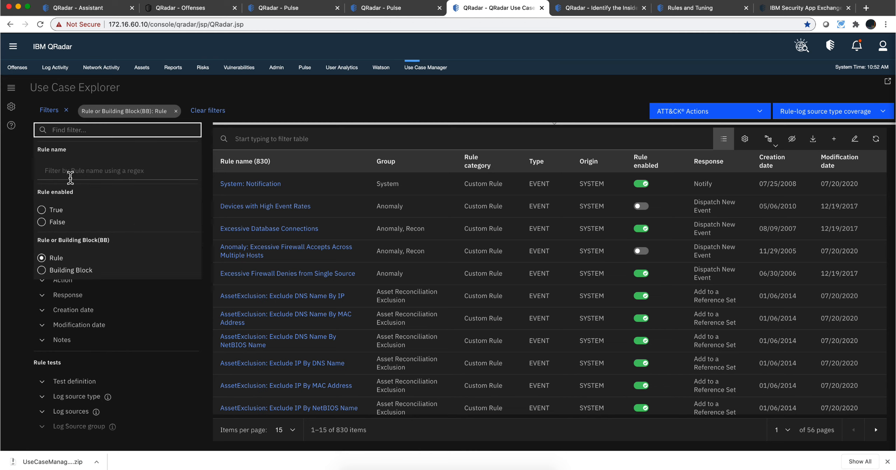
{"action": "left_click", "coordinate": [117, 170]}
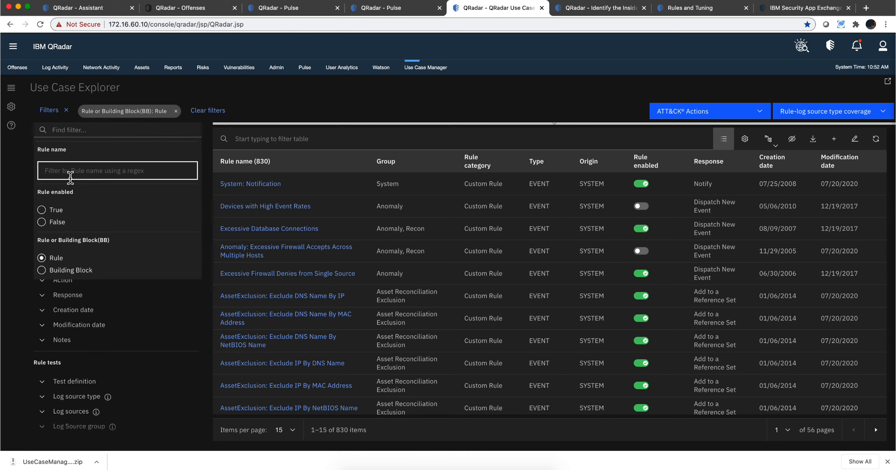
{"action": "type", "text": "phishing"}
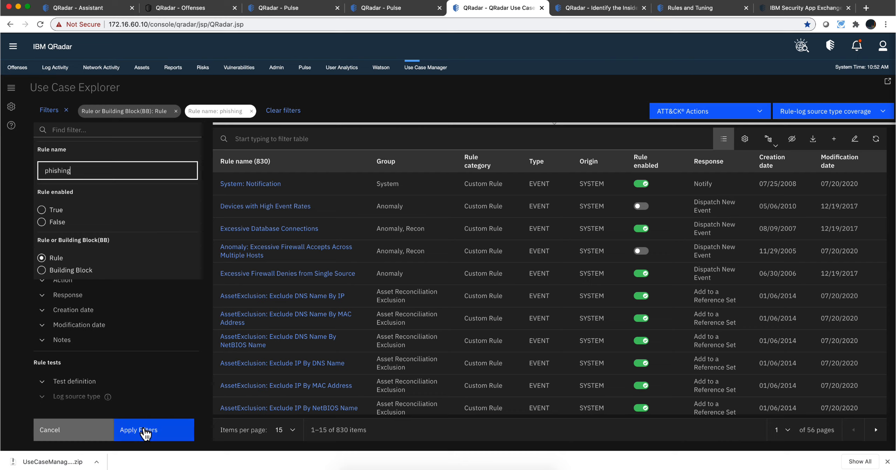
{"action": "left_click", "coordinate": [138, 429]}
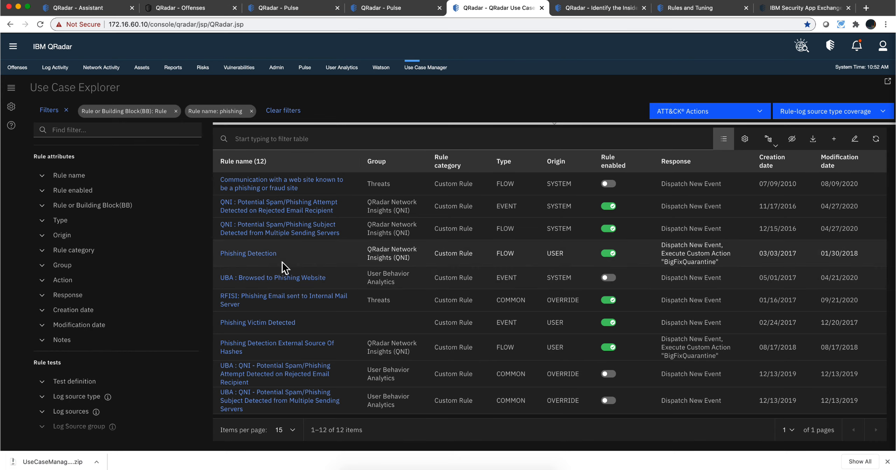
Include rules from non-installed content extensions in the phishing list and apply the filter.
{"action": "scroll", "scroll_direction": "down", "scroll_amount": 3}
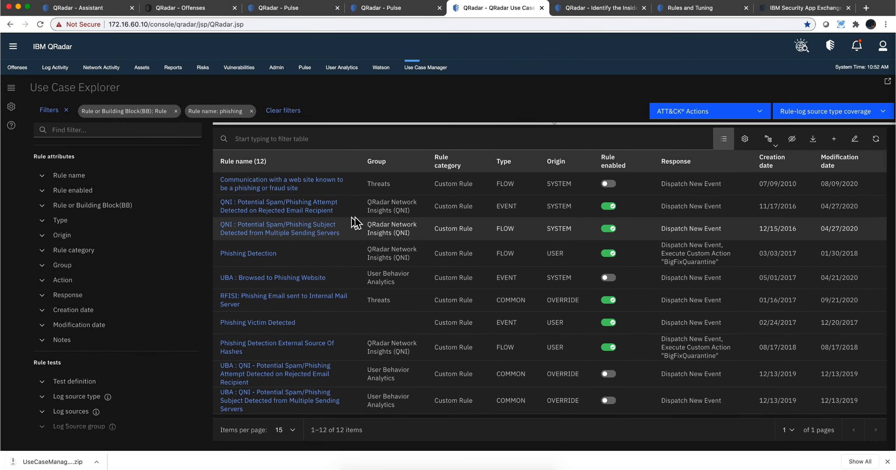
{"action": "mouse_move", "coordinate": [511, 179]}
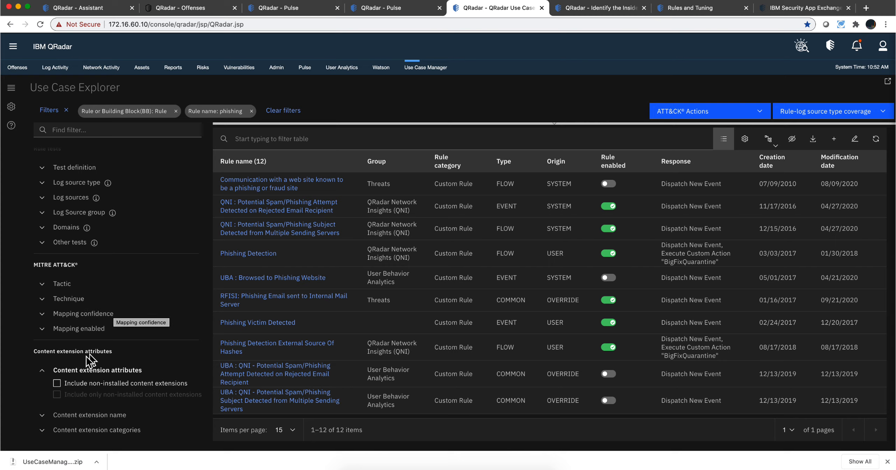
{"action": "left_click", "coordinate": [57, 383]}
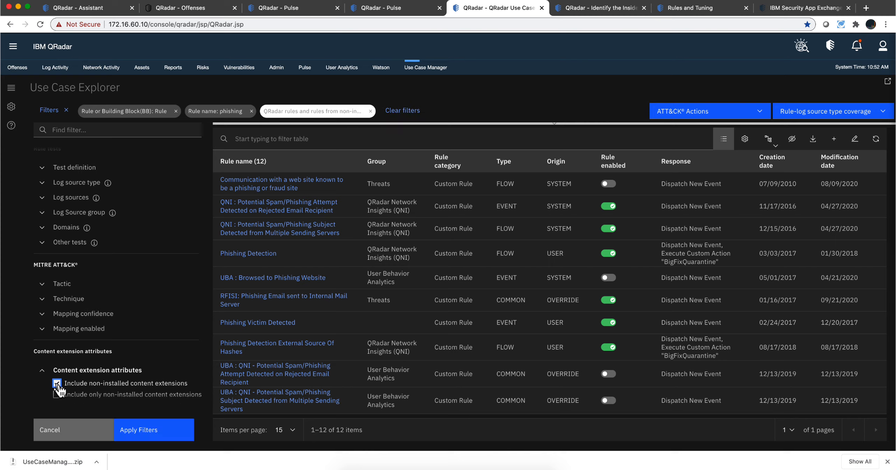
{"action": "left_click", "coordinate": [57, 383]}
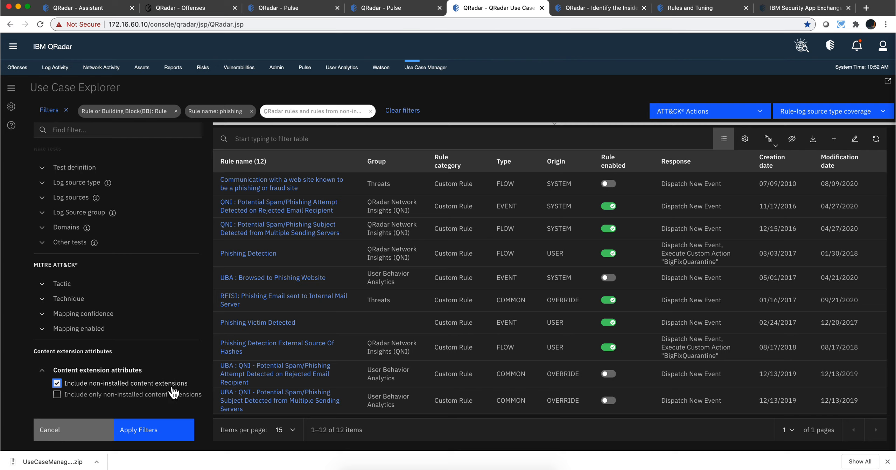
{"action": "mouse_move", "coordinate": [175, 388]}
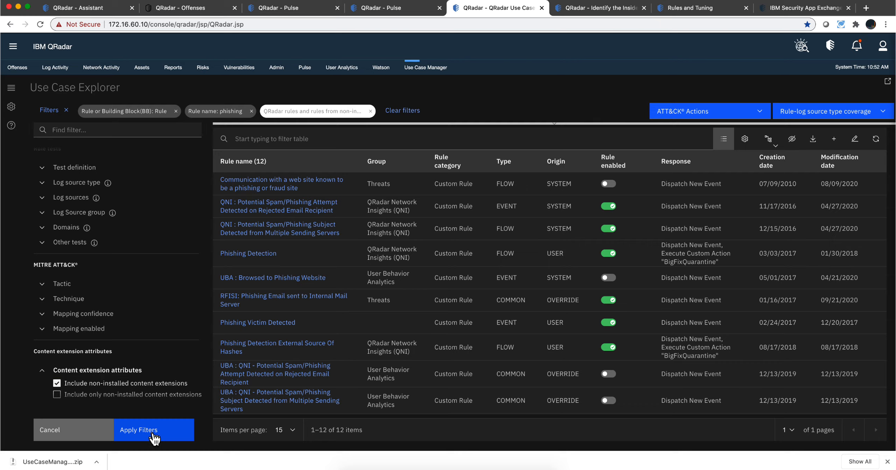
{"action": "left_click", "coordinate": [138, 429]}
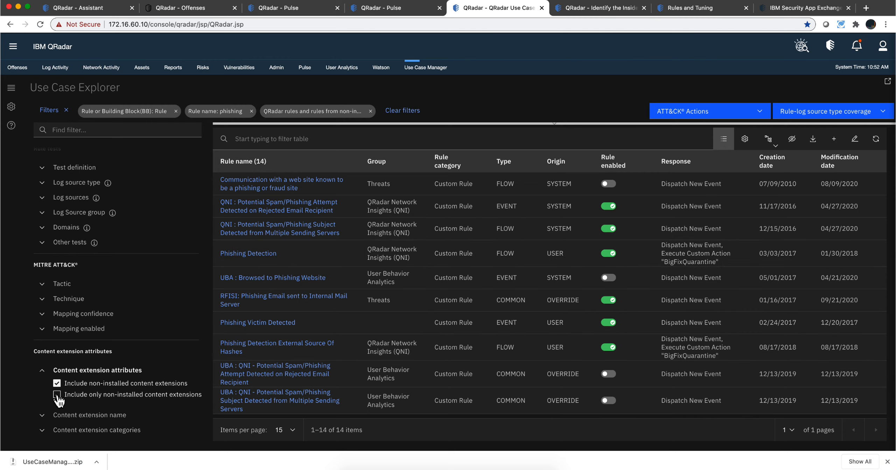
Restrict the list to only non-installed content extensions, leaving the two QNI email rules.
{"action": "left_click", "coordinate": [56, 394]}
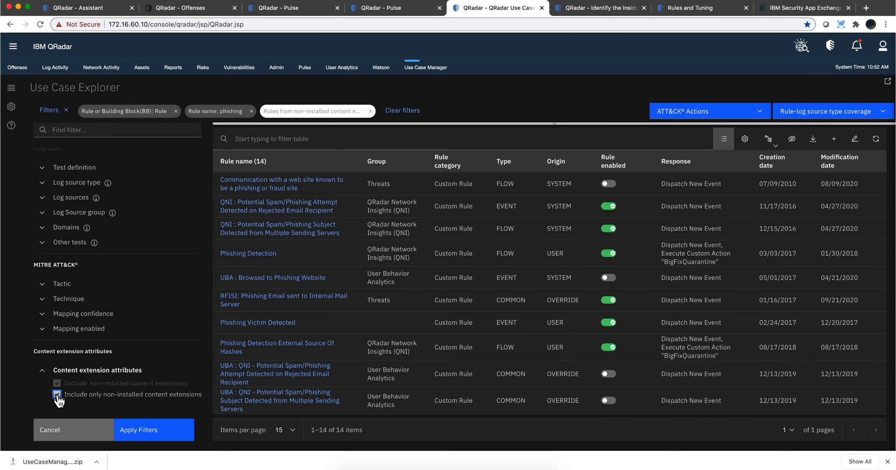
{"action": "left_click", "coordinate": [57, 395]}
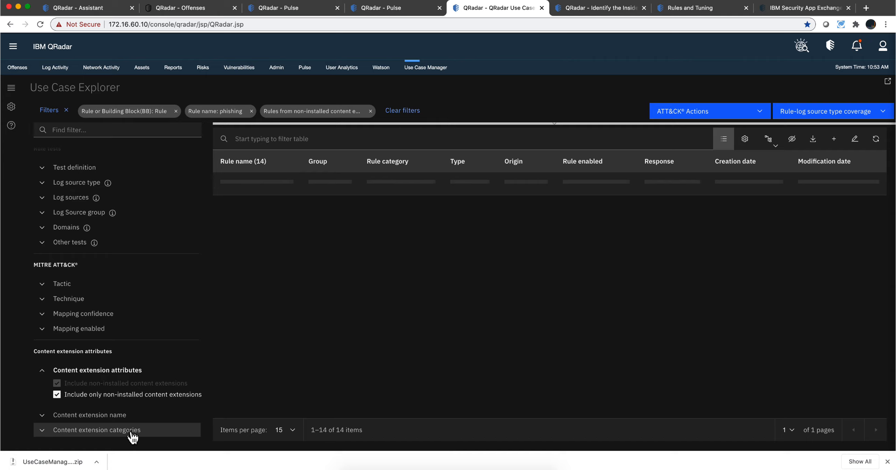
{"action": "left_click", "coordinate": [96, 430]}
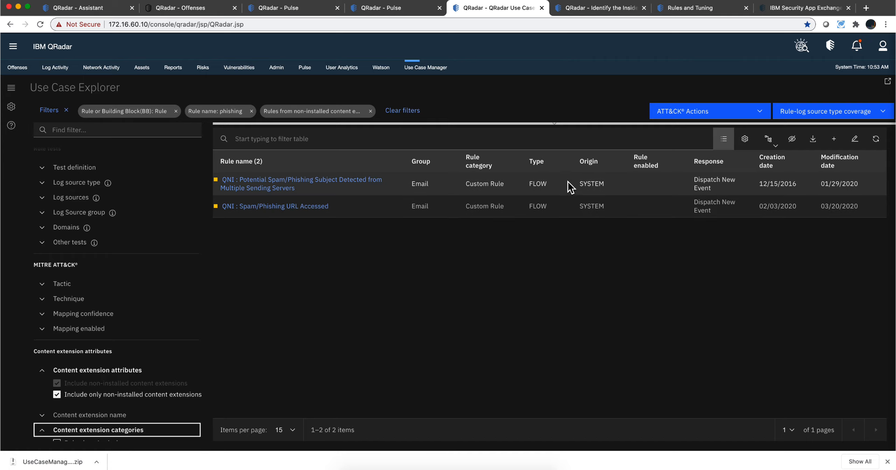
Add the Content extension name column to the phishing rules table.
{"action": "left_click", "coordinate": [745, 138]}
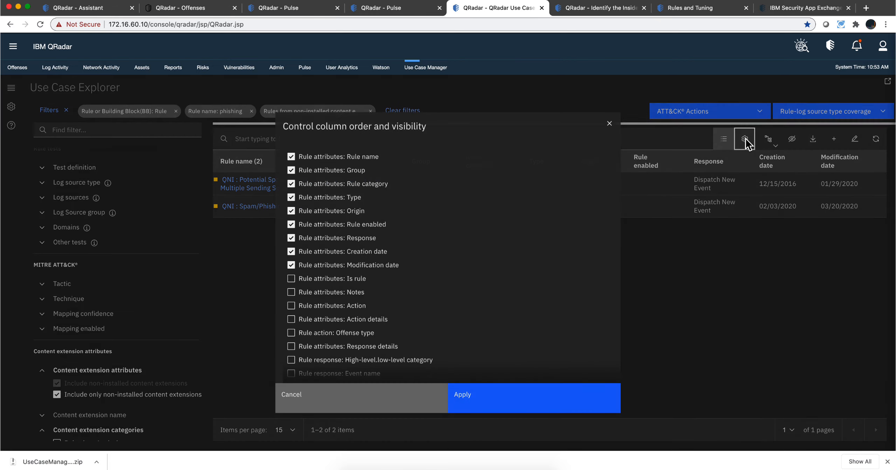
{"action": "scroll", "scroll_direction": "down", "scroll_amount": 3}
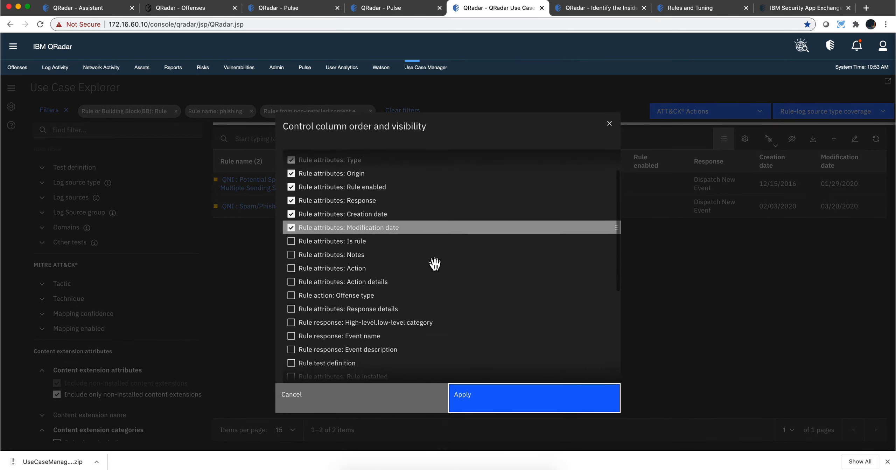
{"action": "scroll", "scroll_direction": "down", "scroll_amount": 3}
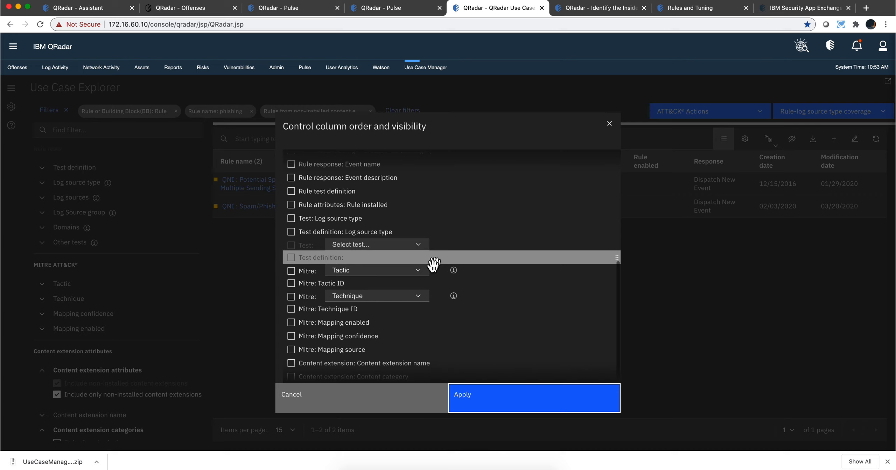
{"action": "mouse_move", "coordinate": [297, 369]}
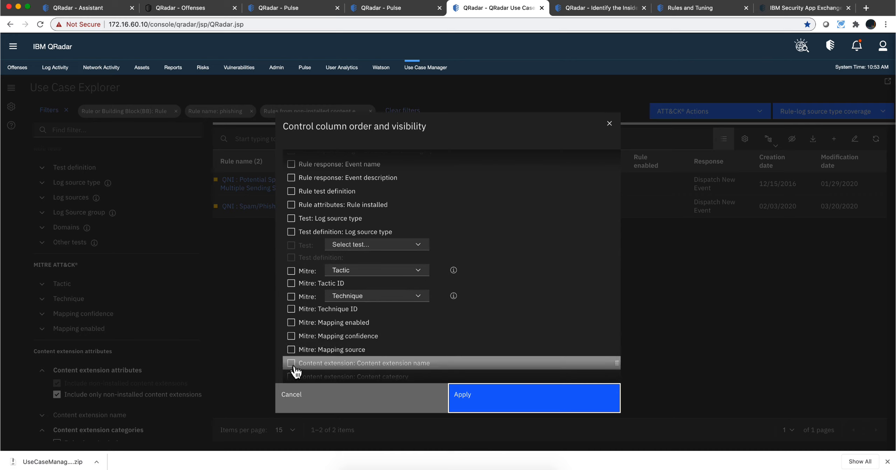
{"action": "left_click", "coordinate": [291, 362]}
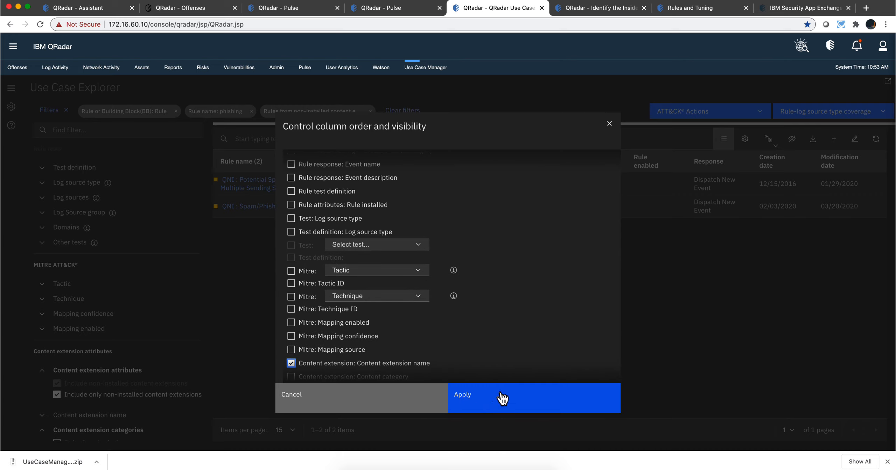
{"action": "left_click", "coordinate": [502, 397]}
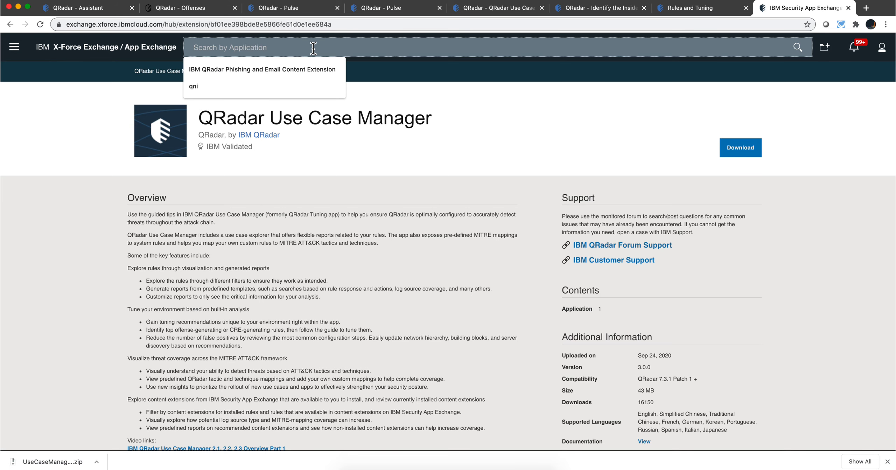
Find and open the IBM QRadar Phishing and Email Content Extension page on the App Exchange.
{"action": "left_click", "coordinate": [262, 70]}
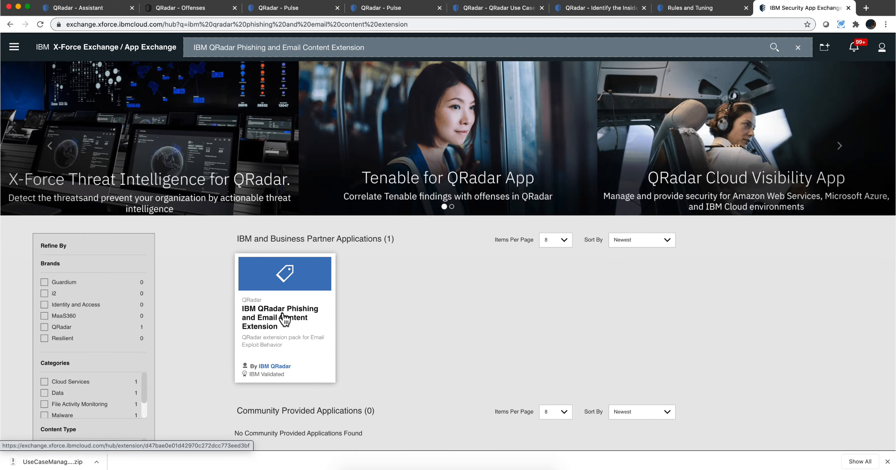
{"action": "left_click", "coordinate": [280, 317]}
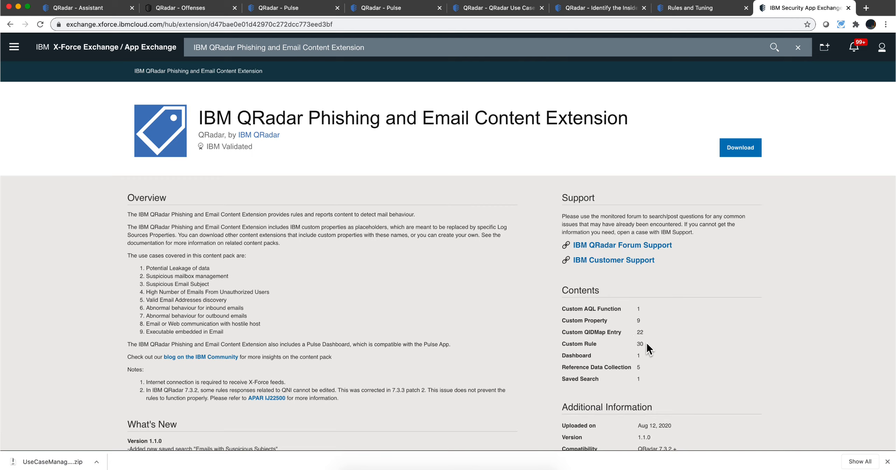
{"action": "mouse_move", "coordinate": [700, 160]}
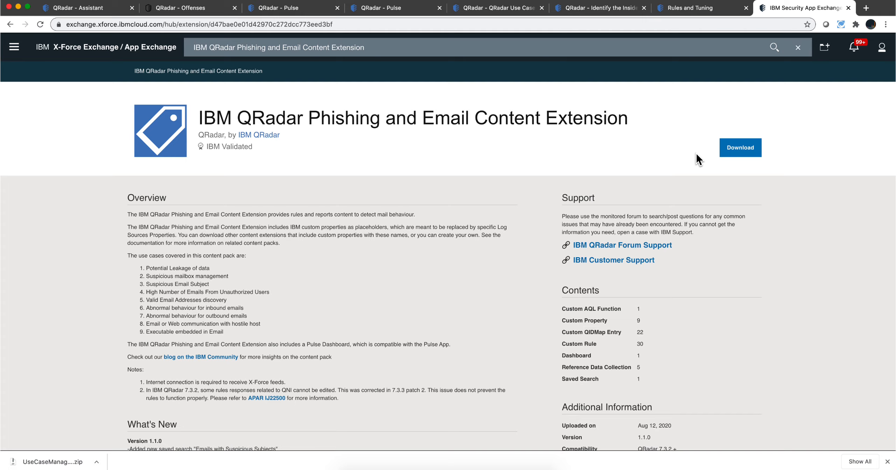
Return to the Use Case Explorer and scroll through the not-installed content extension names.
{"action": "left_click", "coordinate": [497, 8]}
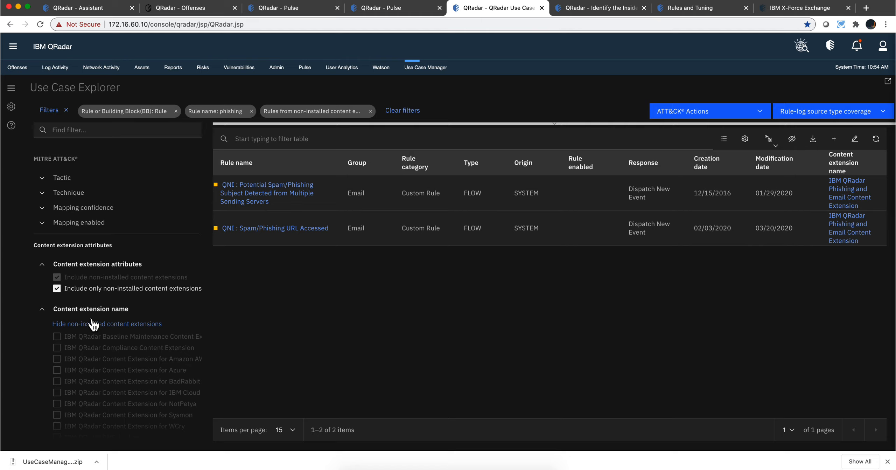
{"action": "mouse_move", "coordinate": [91, 309]}
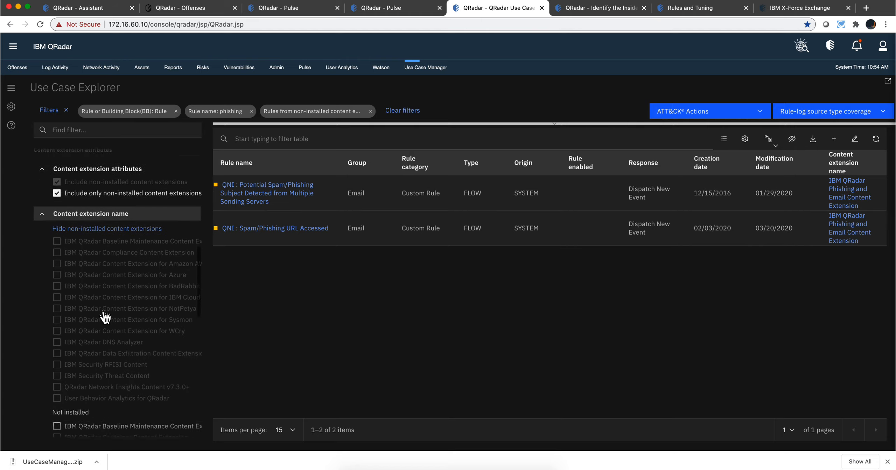
{"action": "scroll", "scroll_direction": "down", "scroll_amount": 3}
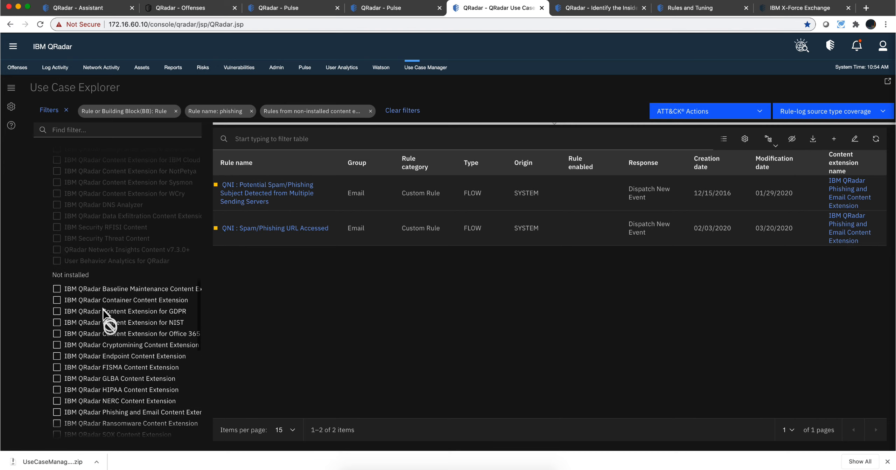
{"action": "scroll", "scroll_direction": "down", "scroll_amount": 3}
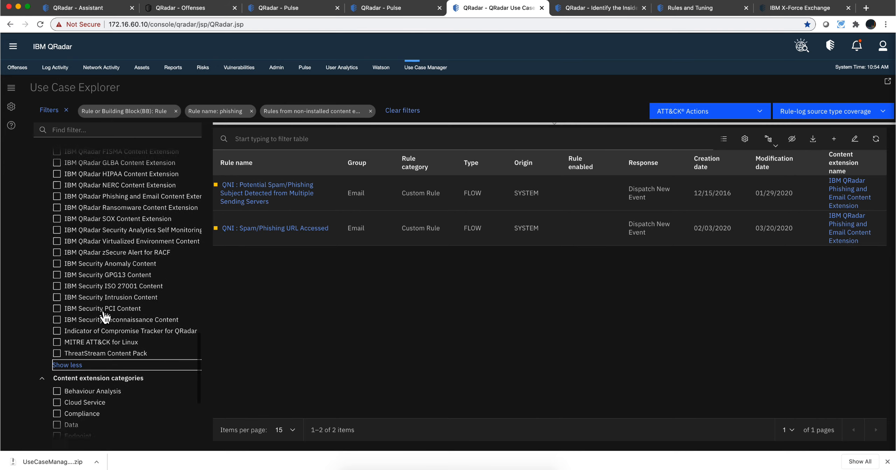
{"action": "scroll", "scroll_direction": "down", "scroll_amount": 3}
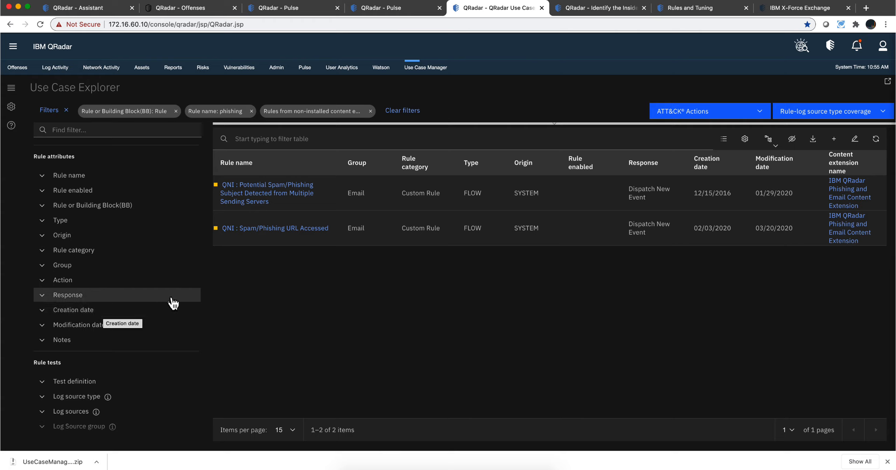
{"action": "mouse_move", "coordinate": [452, 307]}
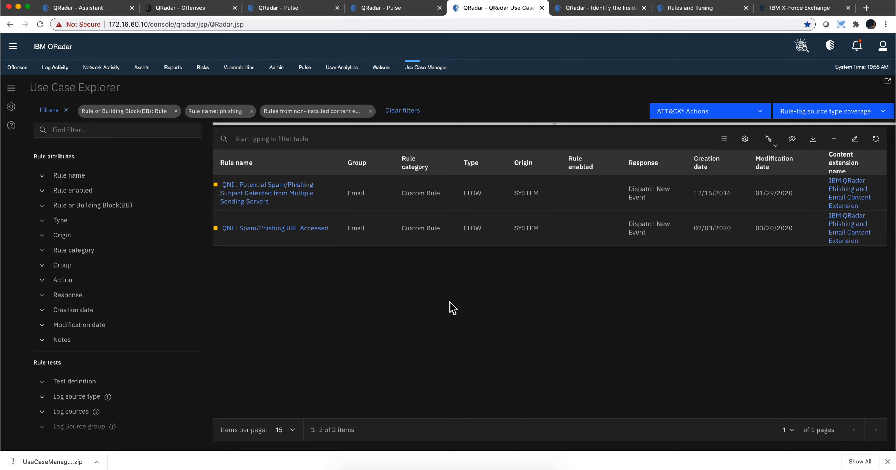
{"action": "mouse_move", "coordinate": [425, 67]}
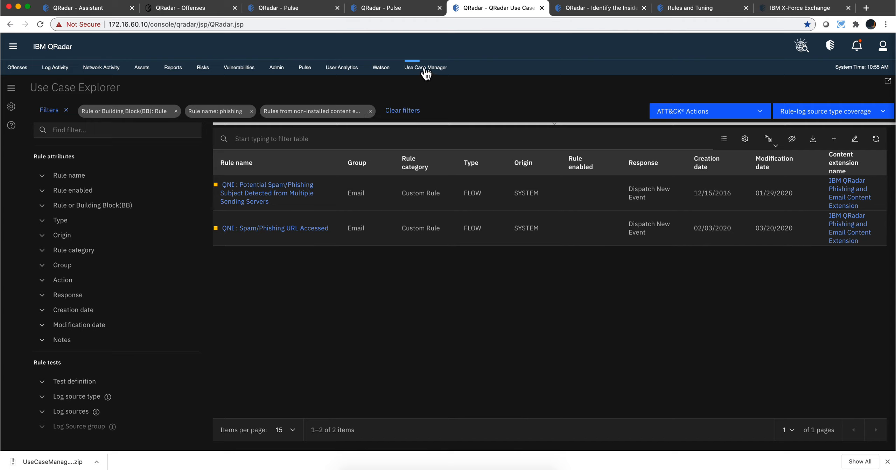
{"action": "mouse_move", "coordinate": [425, 67]}
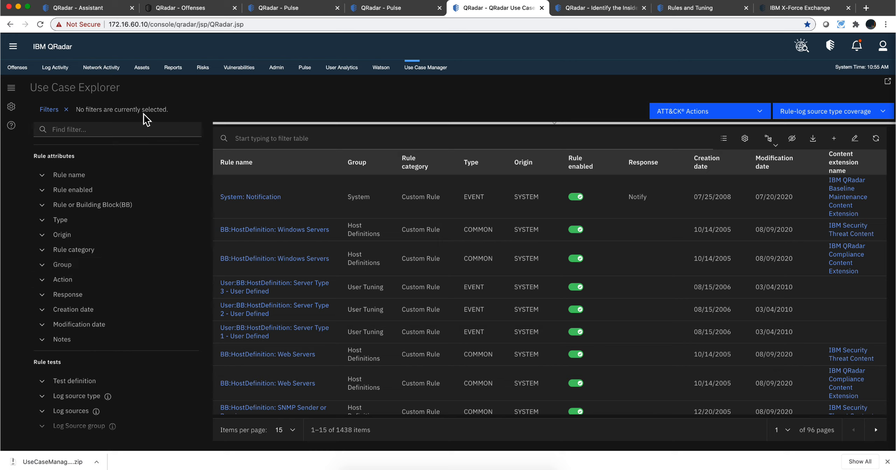
{"action": "mouse_move", "coordinate": [673, 96]}
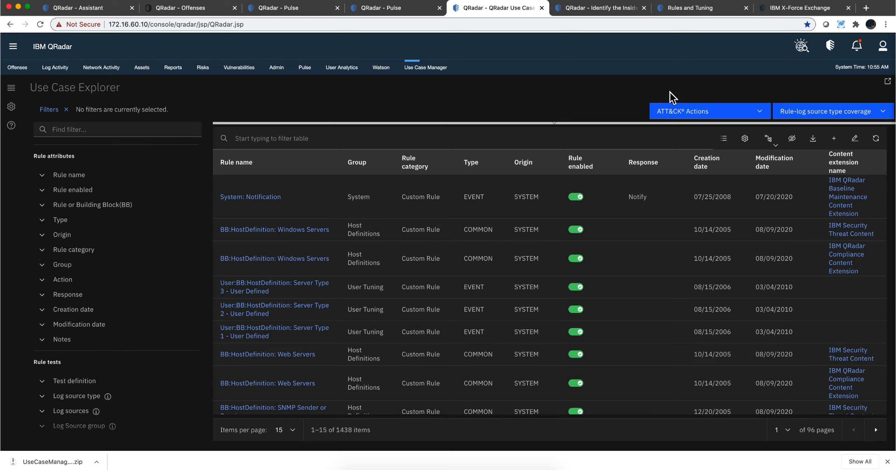
{"action": "mouse_move", "coordinate": [721, 117]}
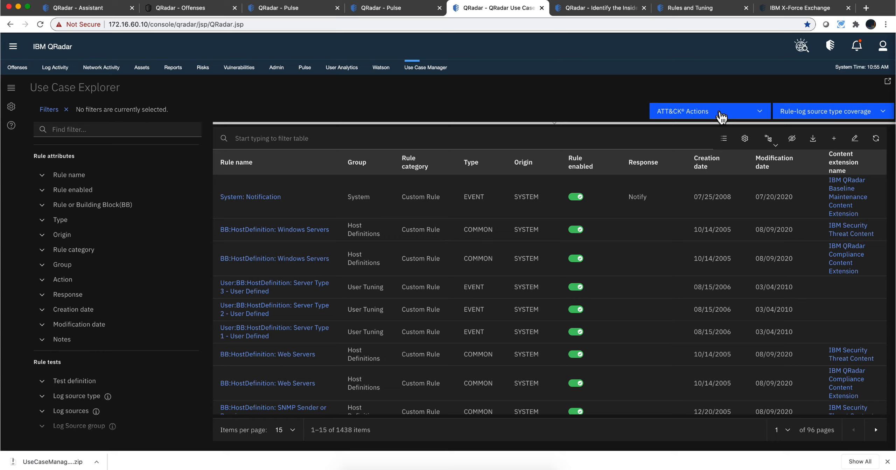
{"action": "mouse_move", "coordinate": [721, 117]}
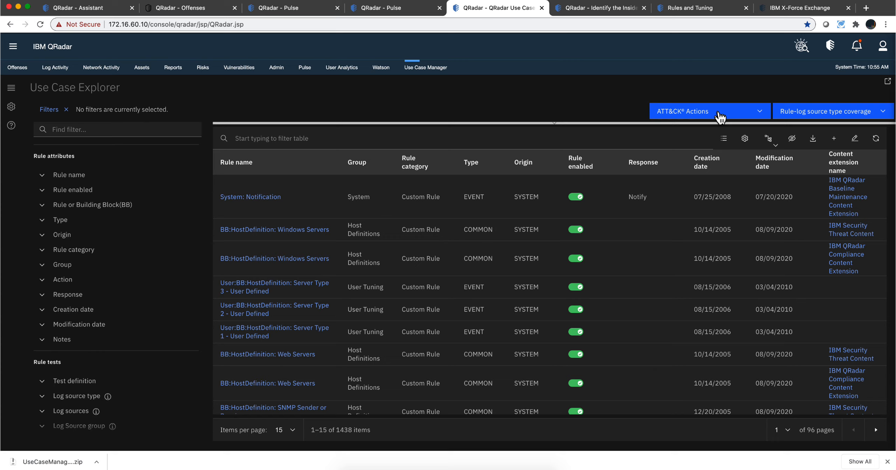
Bring up the ATT&CK Actions choices above the full 1438-rule list.
{"action": "left_click", "coordinate": [709, 111]}
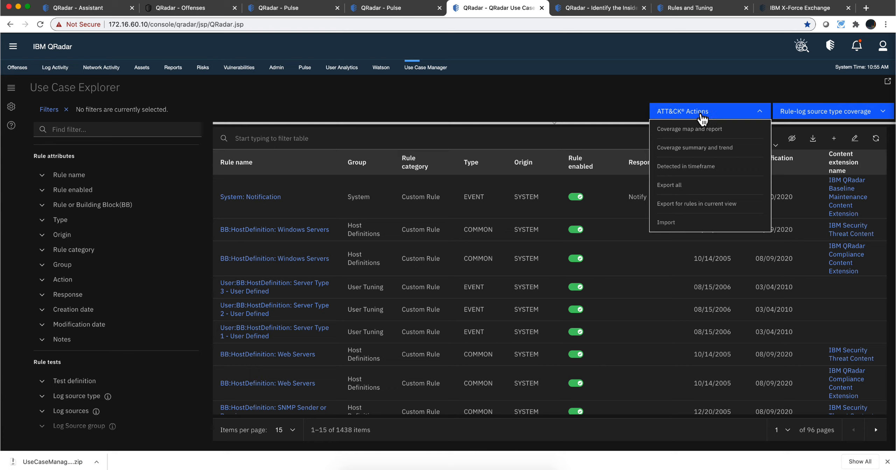
{"action": "mouse_move", "coordinate": [698, 129]}
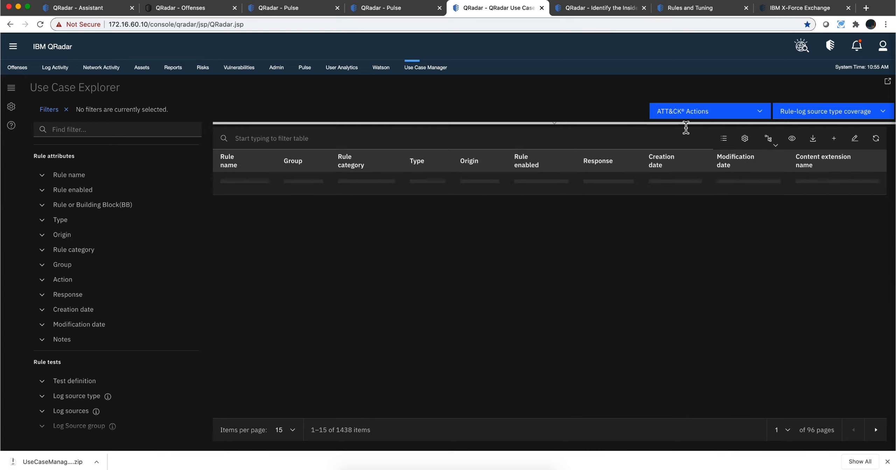
Show the ATT&CK coverage map and report for all tactics, hiding and re-showing the matrix.
{"action": "left_click", "coordinate": [769, 138]}
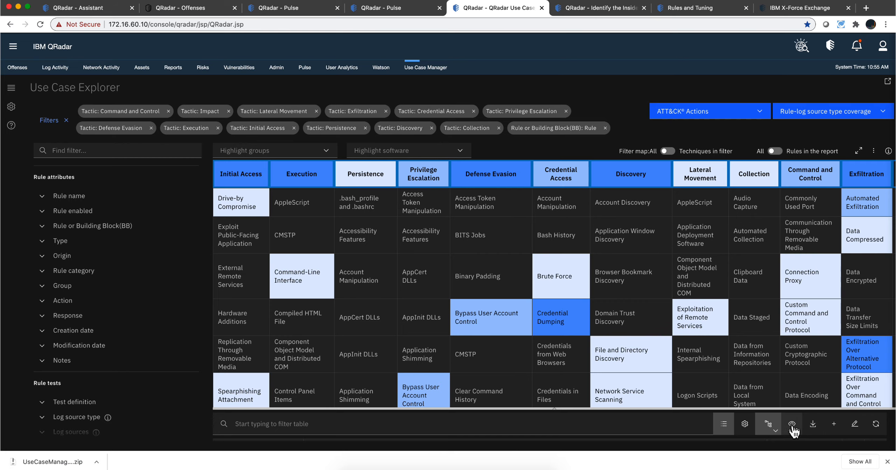
{"action": "mouse_move", "coordinate": [793, 424]}
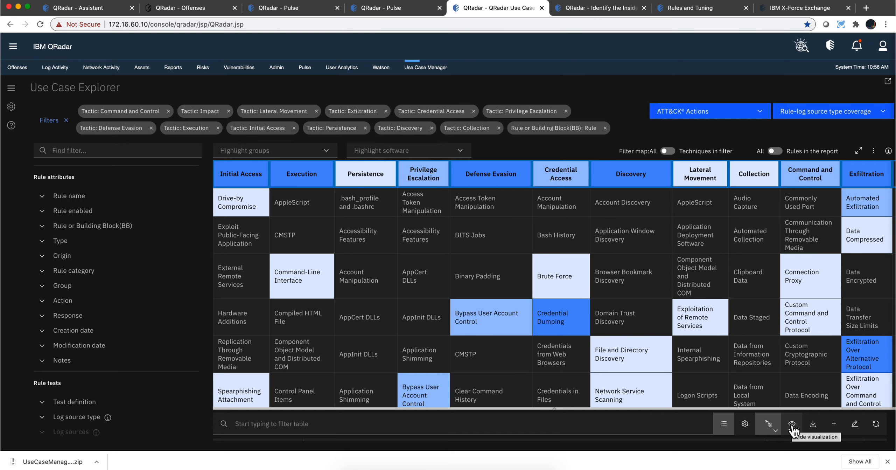
{"action": "left_click", "coordinate": [792, 423]}
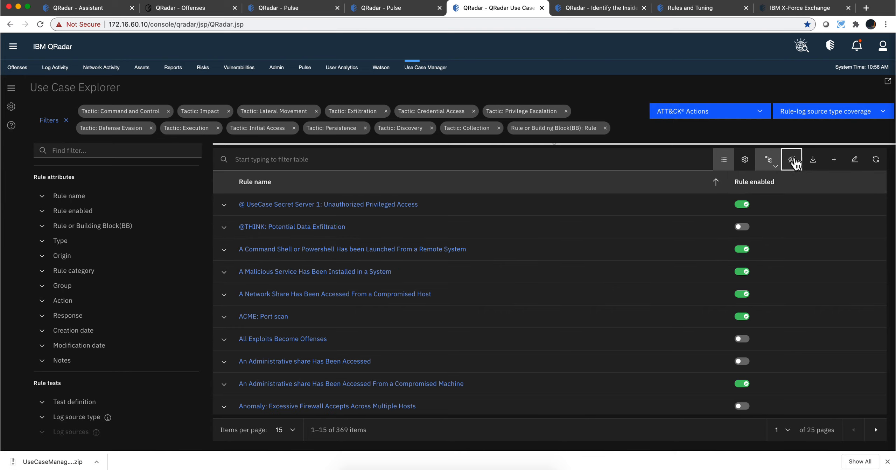
{"action": "left_click", "coordinate": [767, 159]}
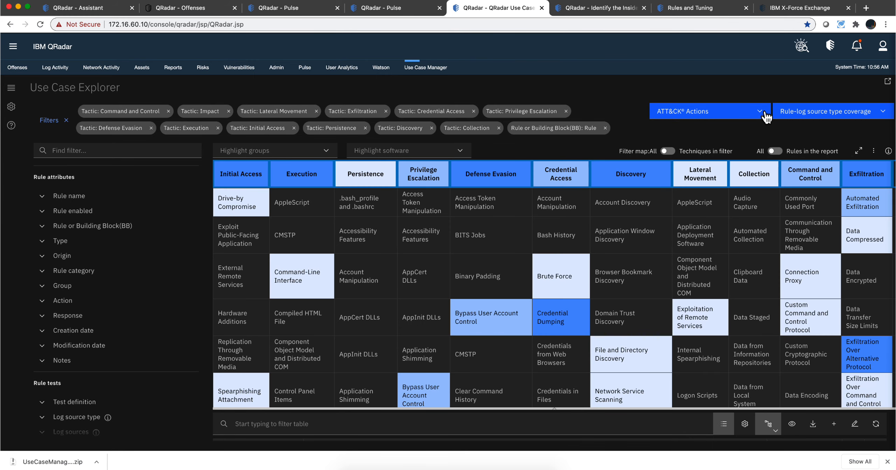
{"action": "left_click", "coordinate": [708, 111]}
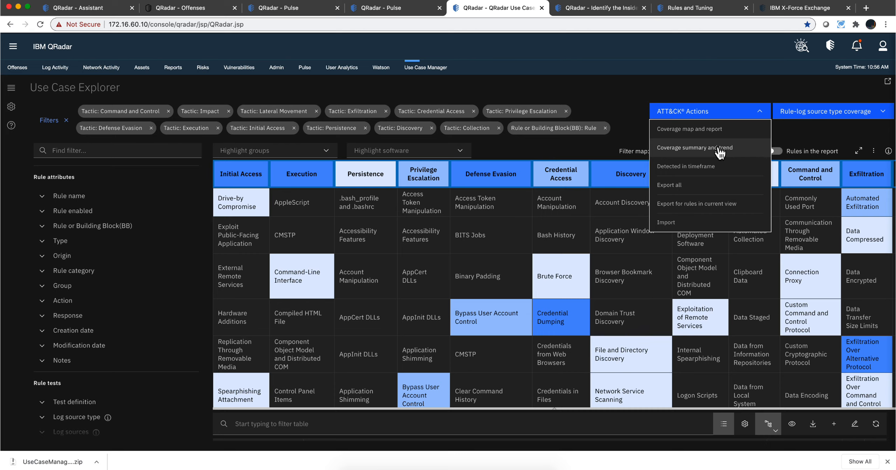
{"action": "mouse_move", "coordinate": [721, 159]}
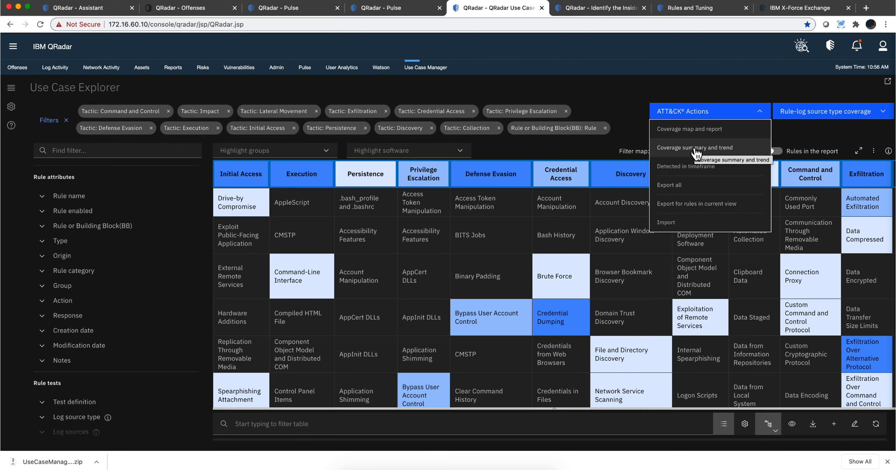
{"action": "left_click", "coordinate": [694, 147]}
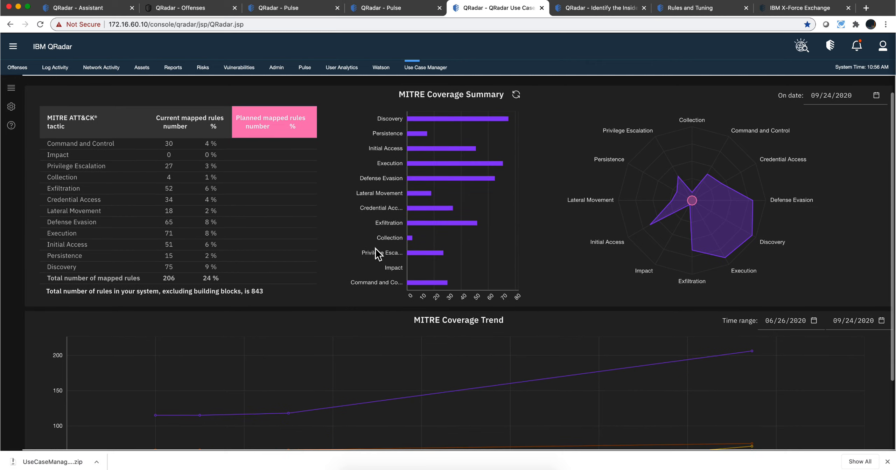
{"action": "scroll", "scroll_direction": "down", "scroll_amount": 3}
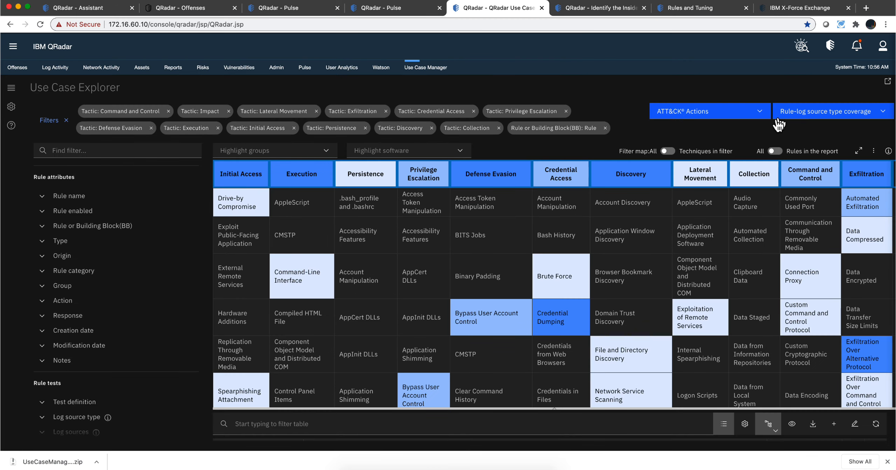
Switch to ATT&CK techniques detected in offenses in the last 24 hours.
{"action": "left_click", "coordinate": [709, 111]}
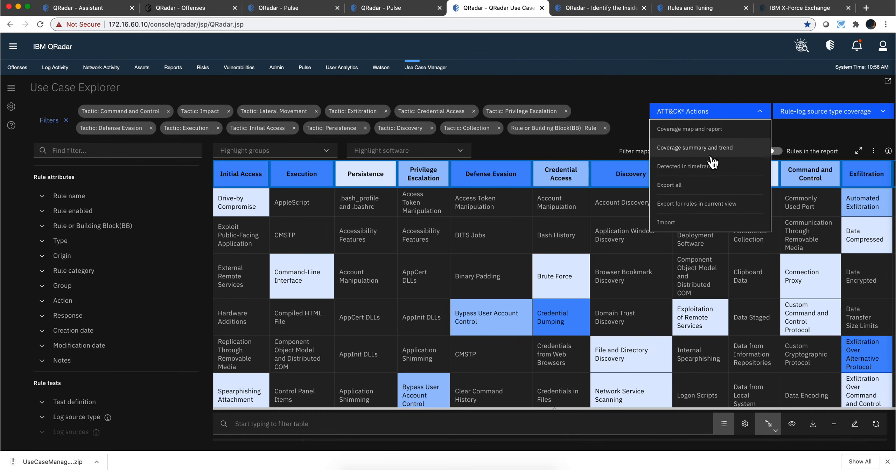
{"action": "left_click", "coordinate": [692, 166]}
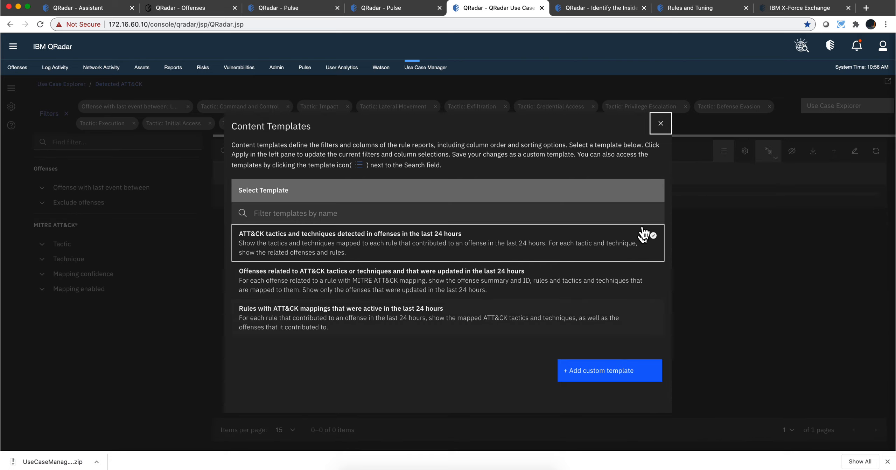
{"action": "left_click", "coordinate": [660, 123]}
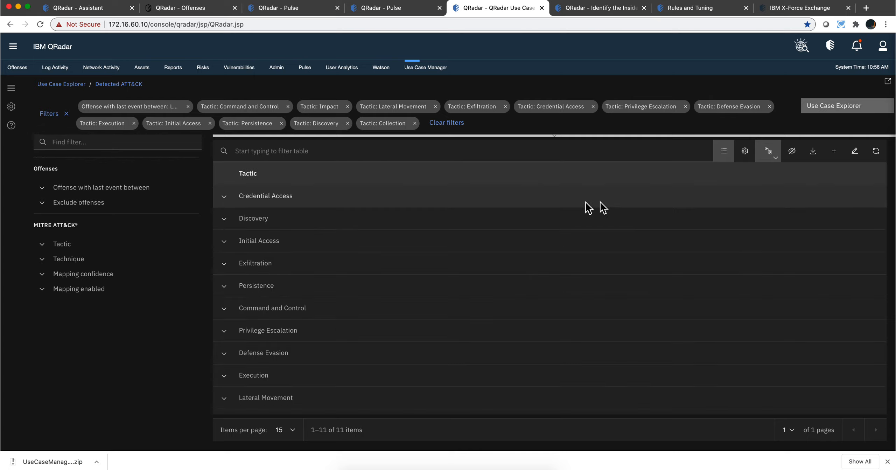
Peek at the Credential Access tactic row, then display the detected techniques as a heat map.
{"action": "left_click", "coordinate": [224, 195]}
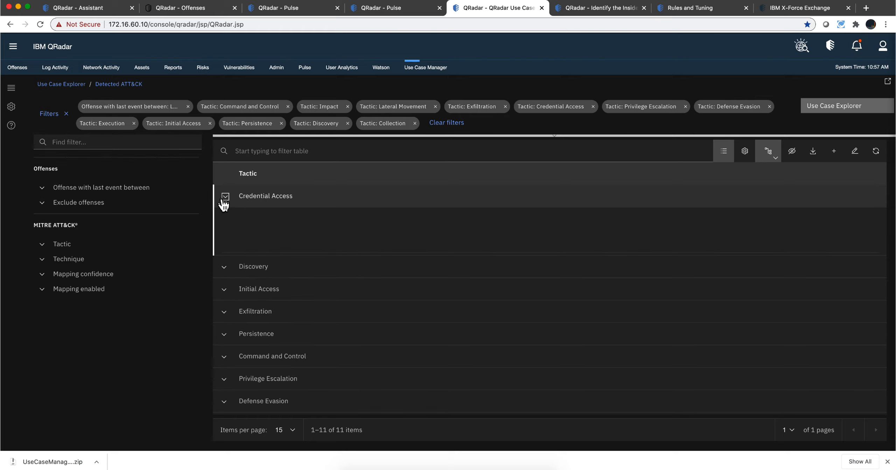
{"action": "left_click", "coordinate": [225, 196]}
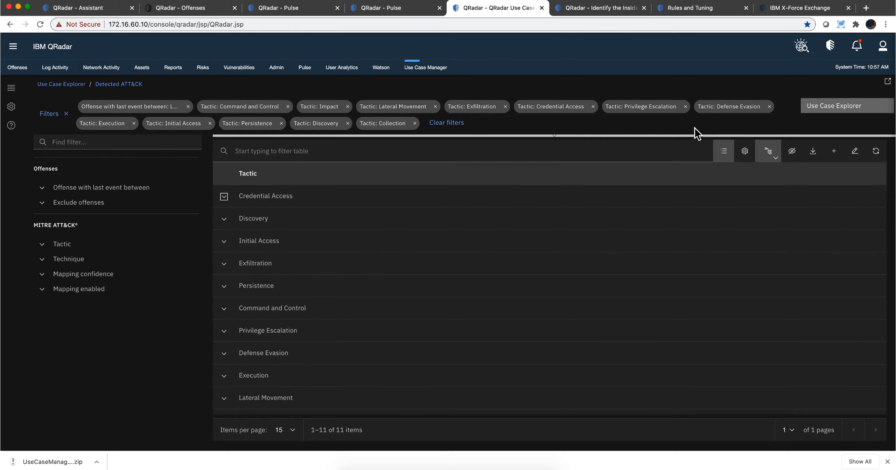
{"action": "mouse_move", "coordinate": [793, 151]}
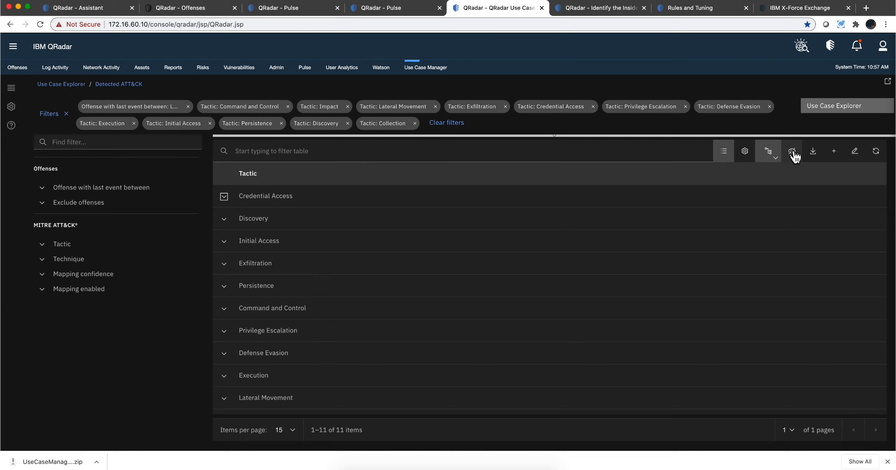
{"action": "mouse_move", "coordinate": [792, 152]}
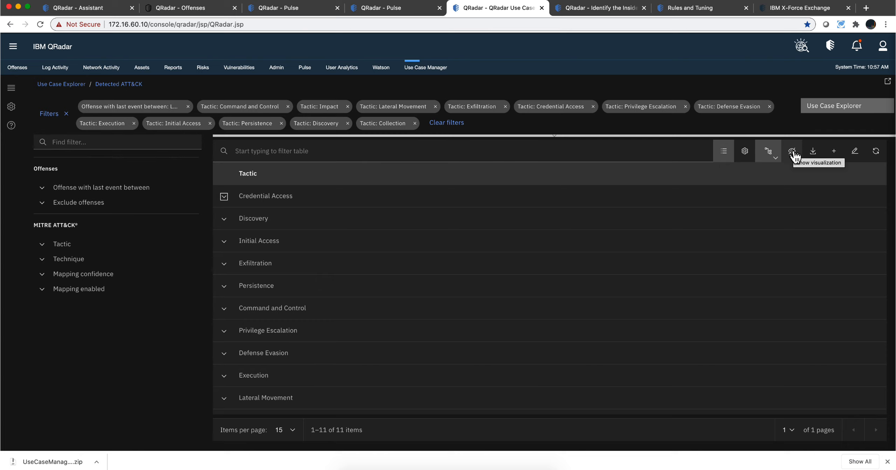
{"action": "left_click", "coordinate": [792, 151]}
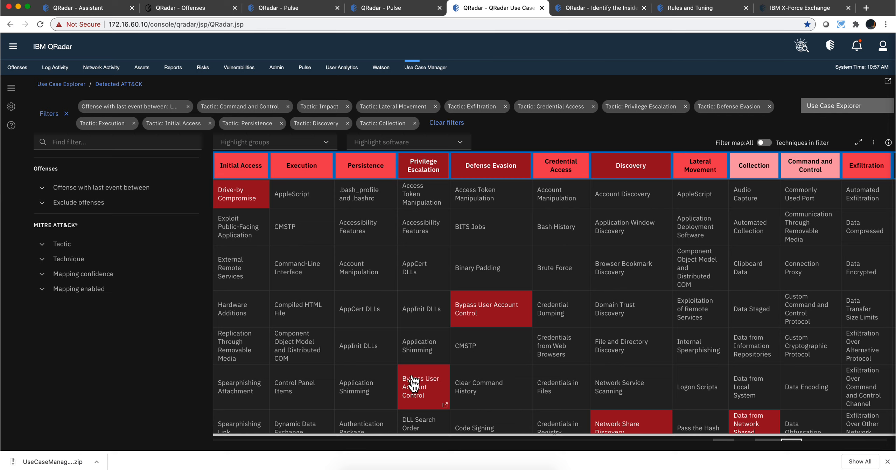
{"action": "mouse_move", "coordinate": [670, 201]}
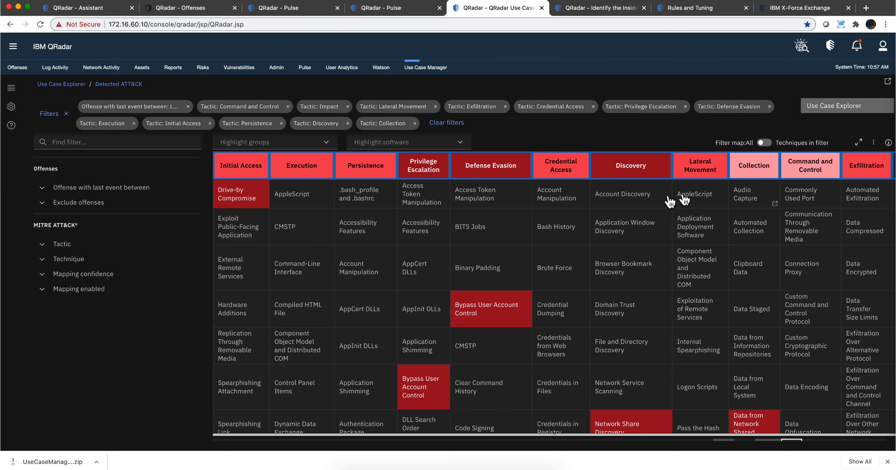
{"action": "mouse_move", "coordinate": [600, 217]}
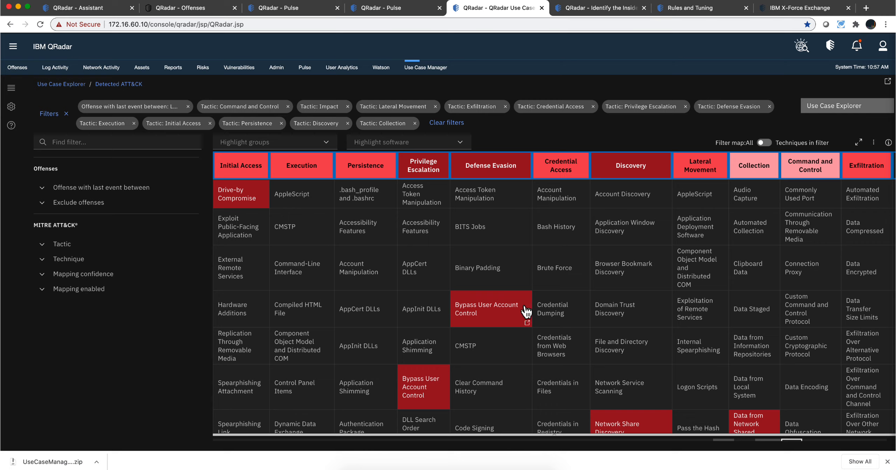
{"action": "mouse_move", "coordinate": [512, 319]}
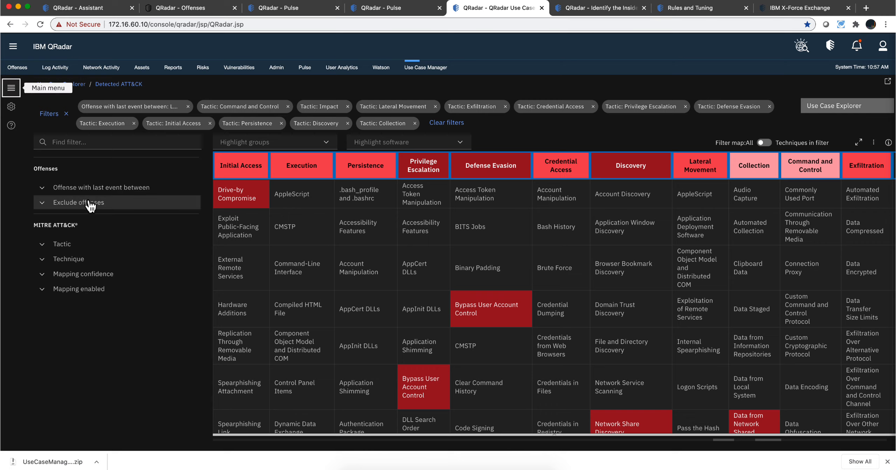
{"action": "mouse_move", "coordinate": [69, 176]}
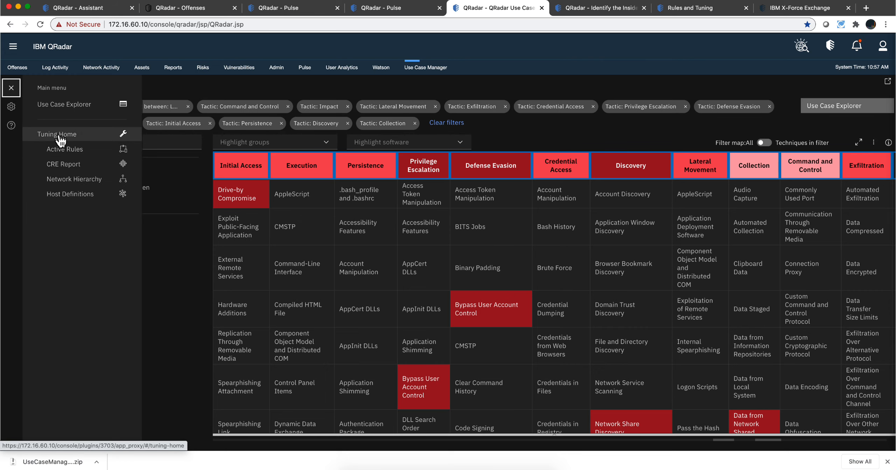
Go to Tuning Home showing 12 open offenses and the offense creation trend.
{"action": "left_click", "coordinate": [56, 134]}
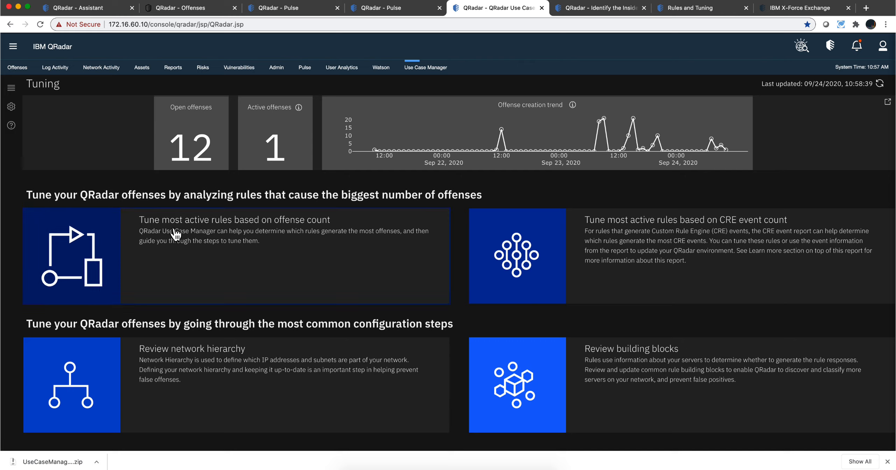
{"action": "mouse_move", "coordinate": [503, 165]}
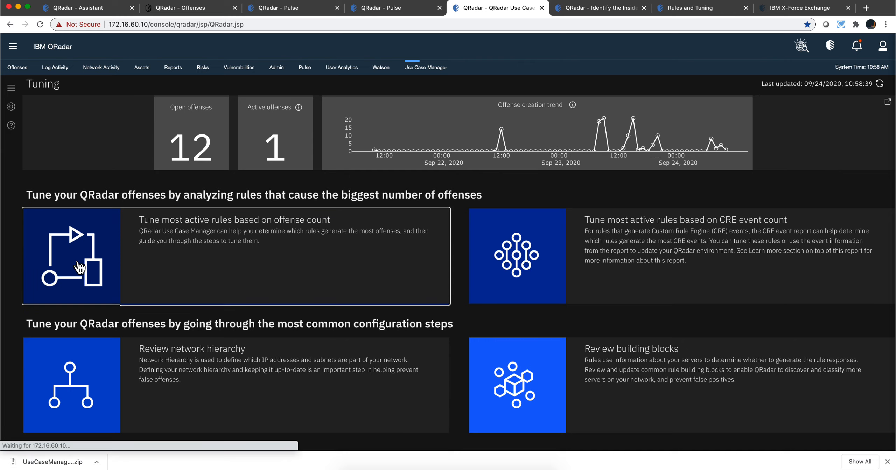
Tune most active rules by offense count and apply filters for the default Sep 21–24 range.
{"action": "left_click", "coordinate": [71, 256]}
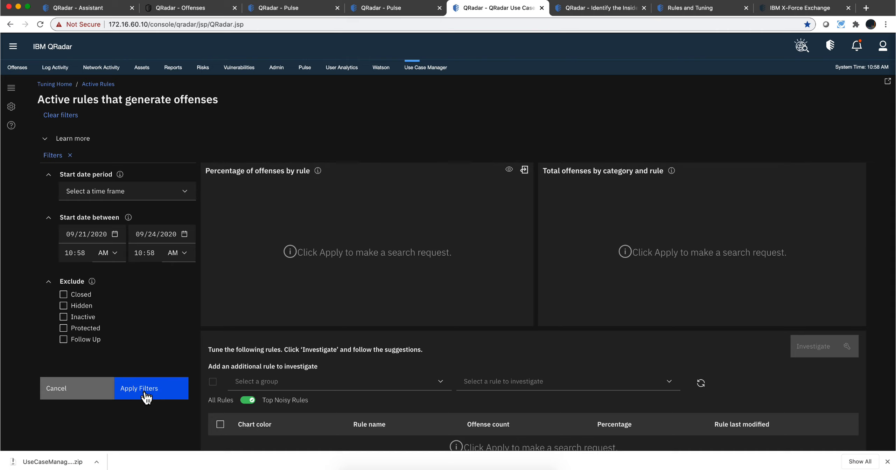
{"action": "left_click", "coordinate": [138, 388]}
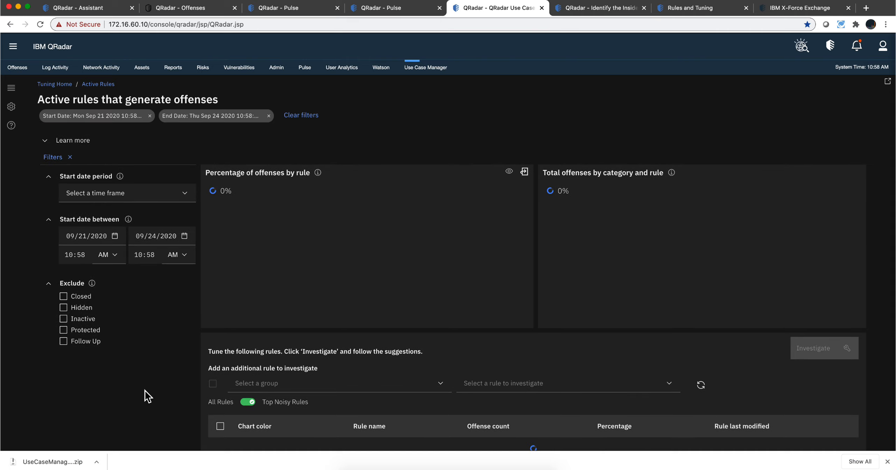
{"action": "mouse_move", "coordinate": [338, 326]}
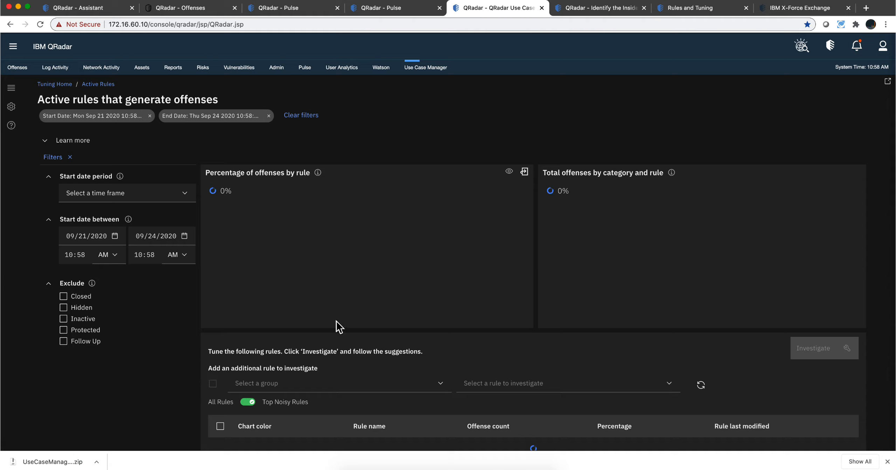
{"action": "mouse_move", "coordinate": [402, 371]}
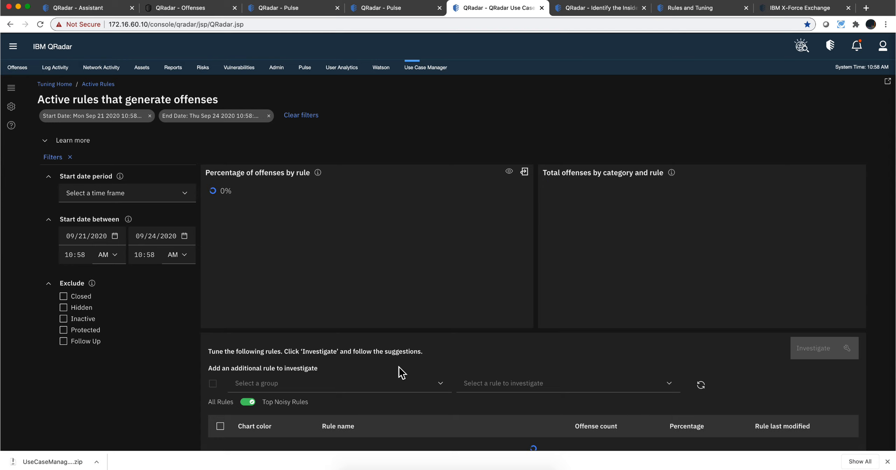
{"action": "mouse_move", "coordinate": [430, 335]}
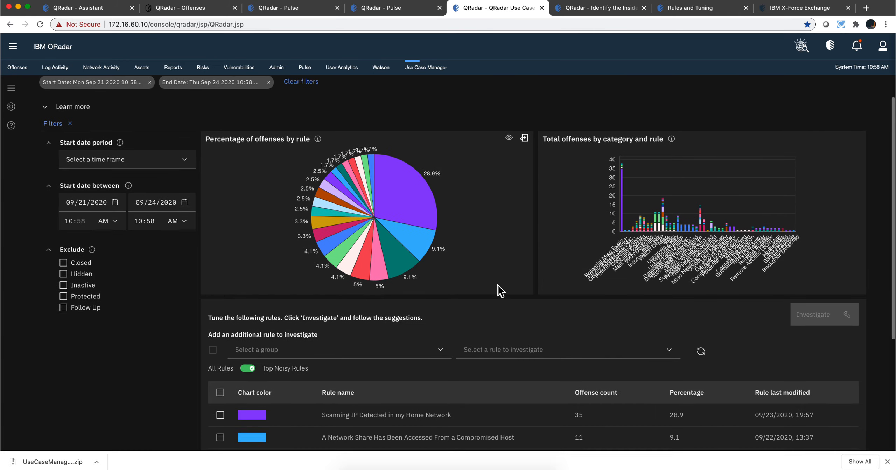
{"action": "scroll", "scroll_direction": "down", "scroll_amount": 3}
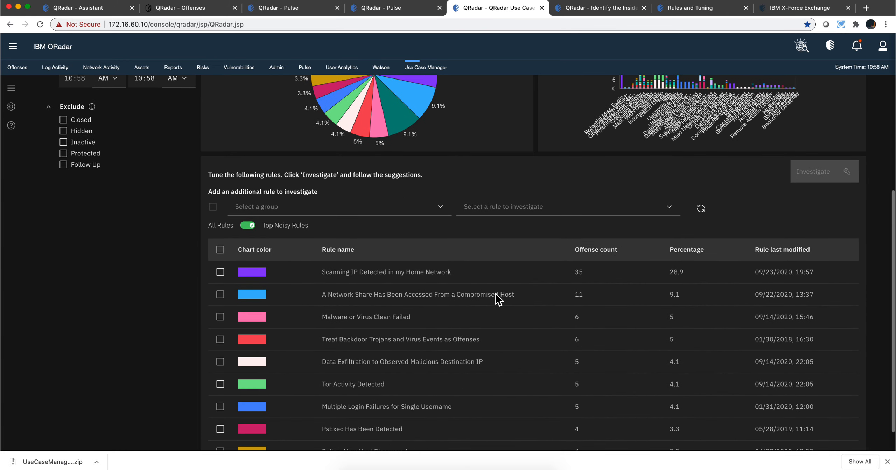